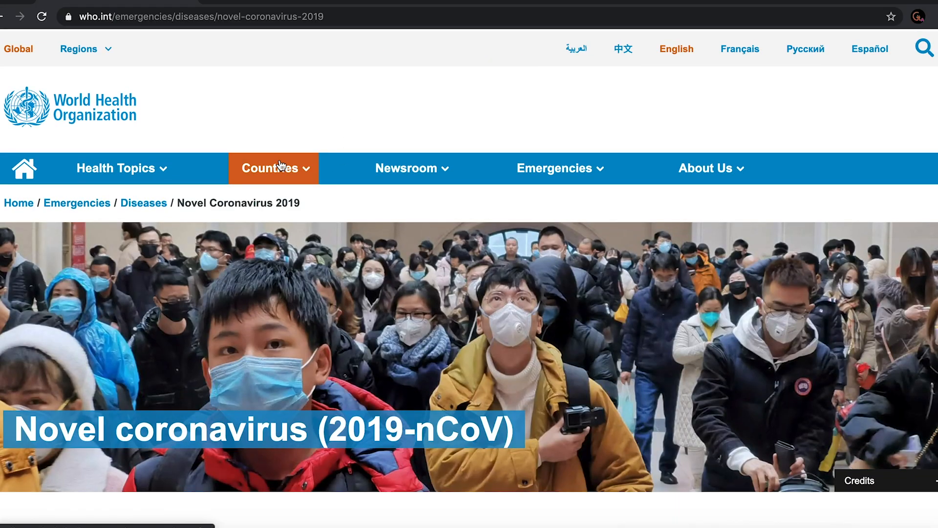
mouse_move(76, 191)
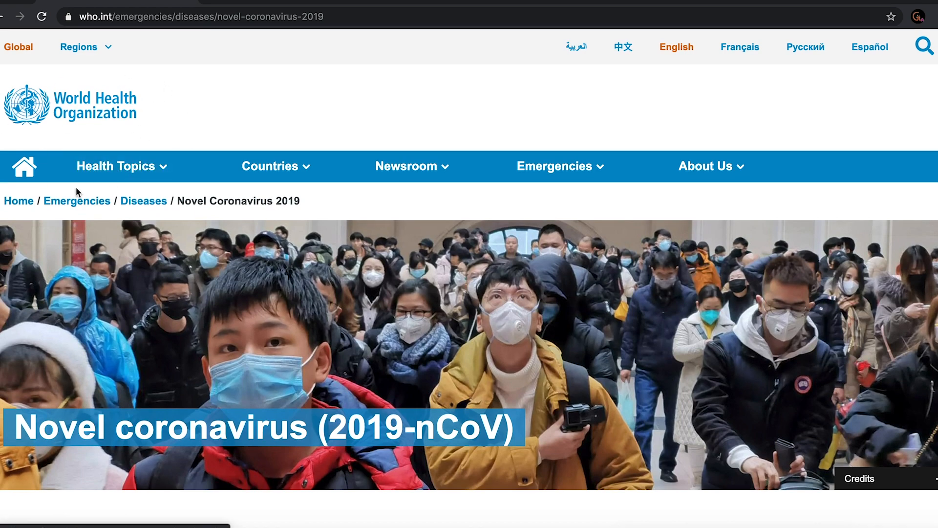
scroll("down", 3)
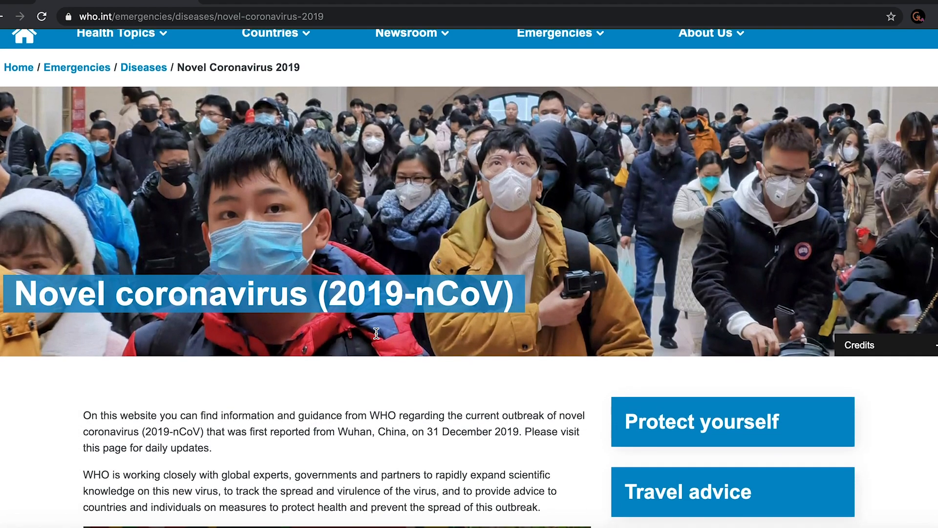
scroll("down", 3)
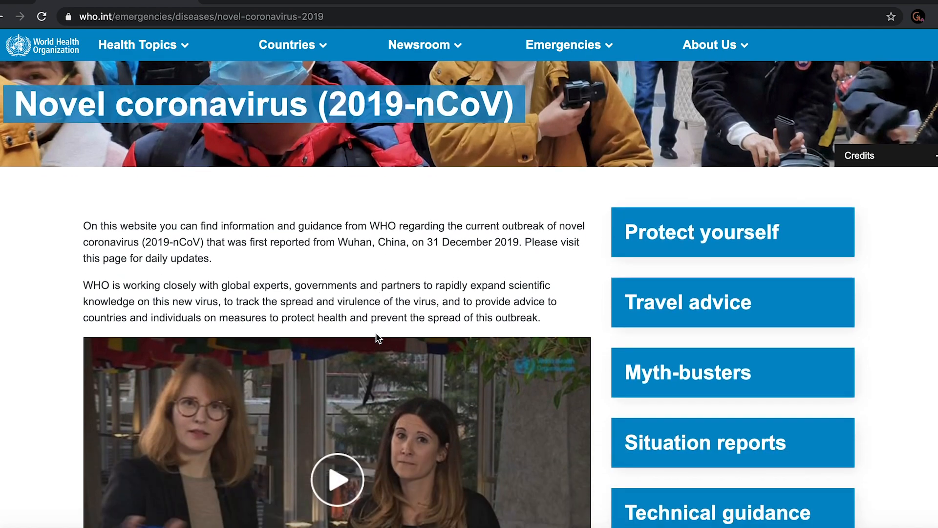
scroll("down", 3)
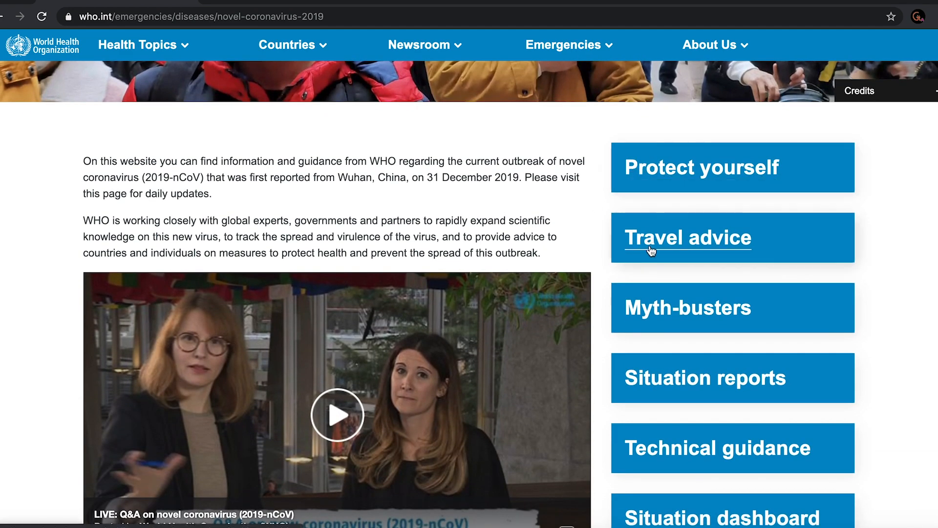
scroll("down", 3)
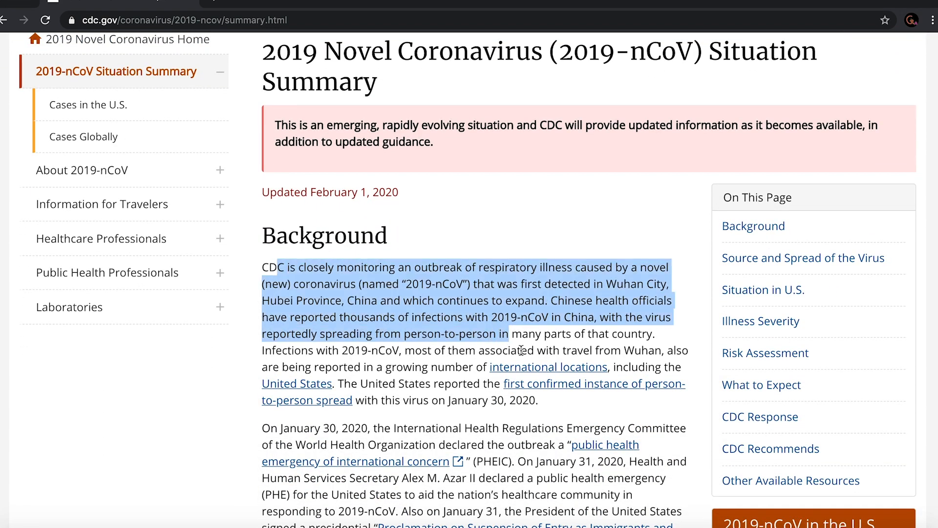
scroll("down", 3)
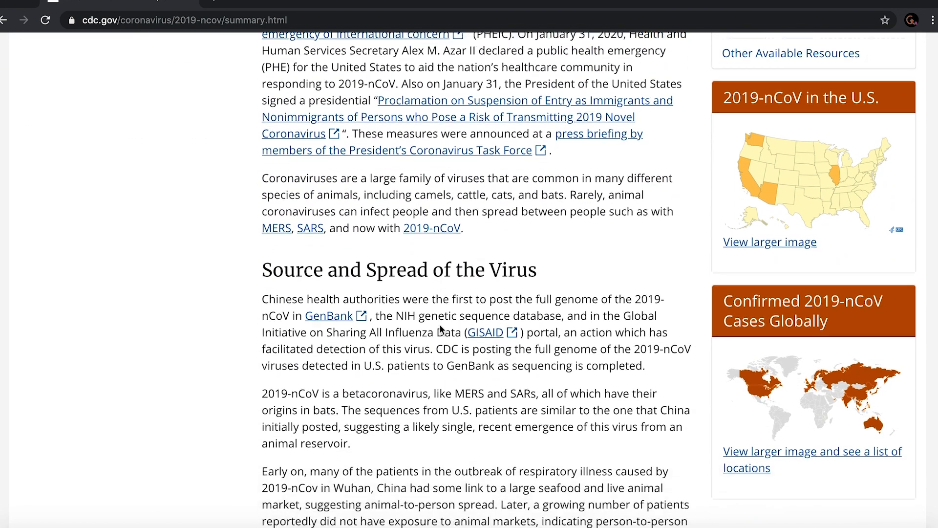